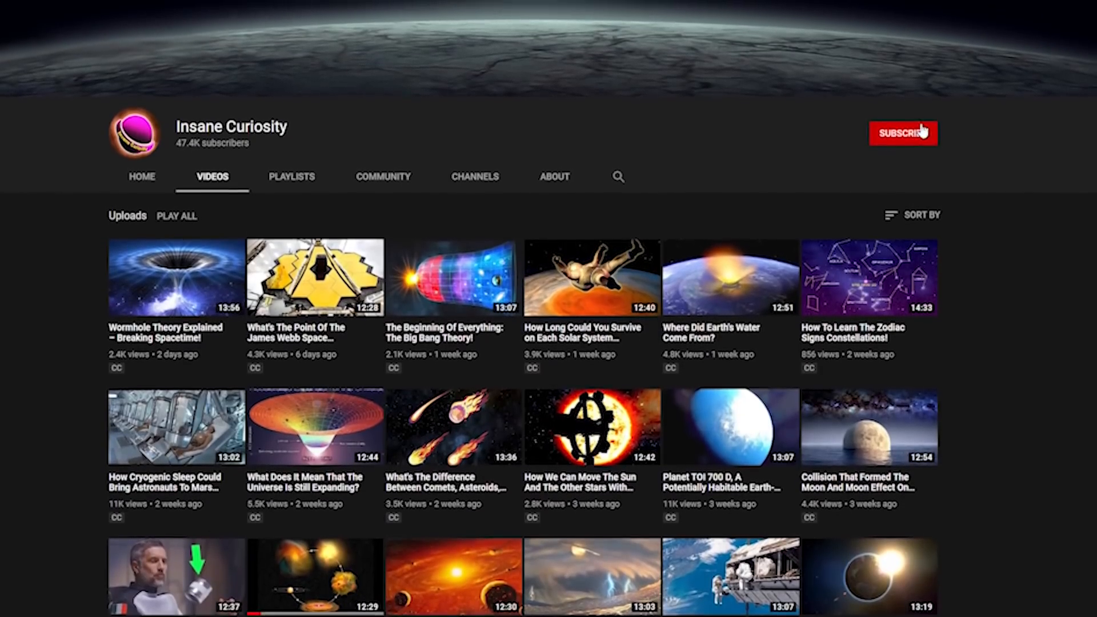
Step: Subscribe to the Insane Curiosity channel so the button shows Subscribed with a bell icon
left_click(903, 132)
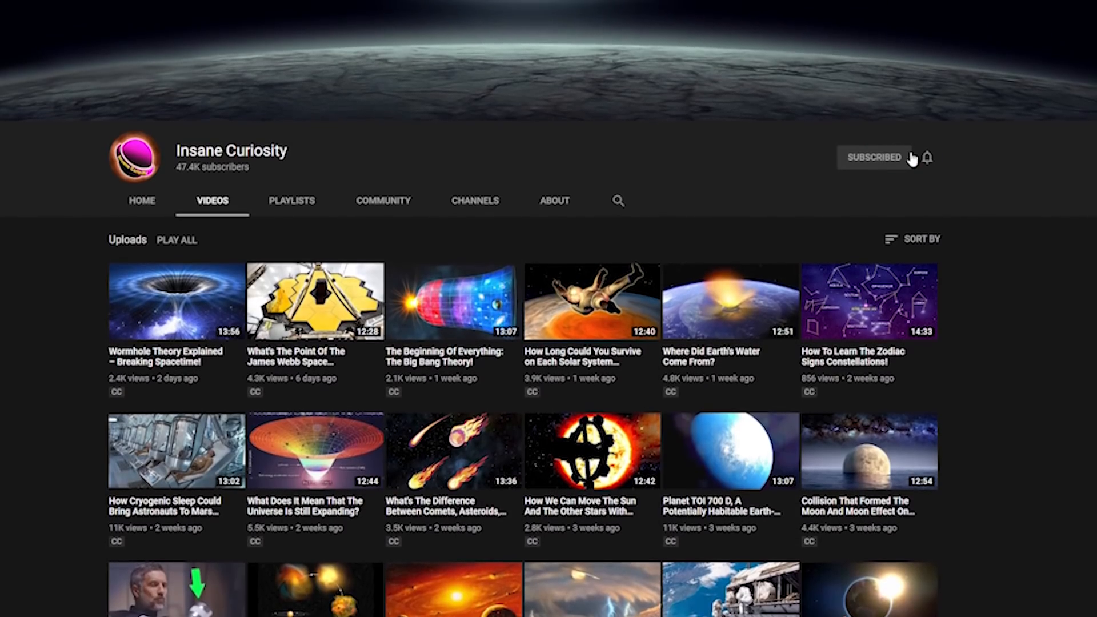